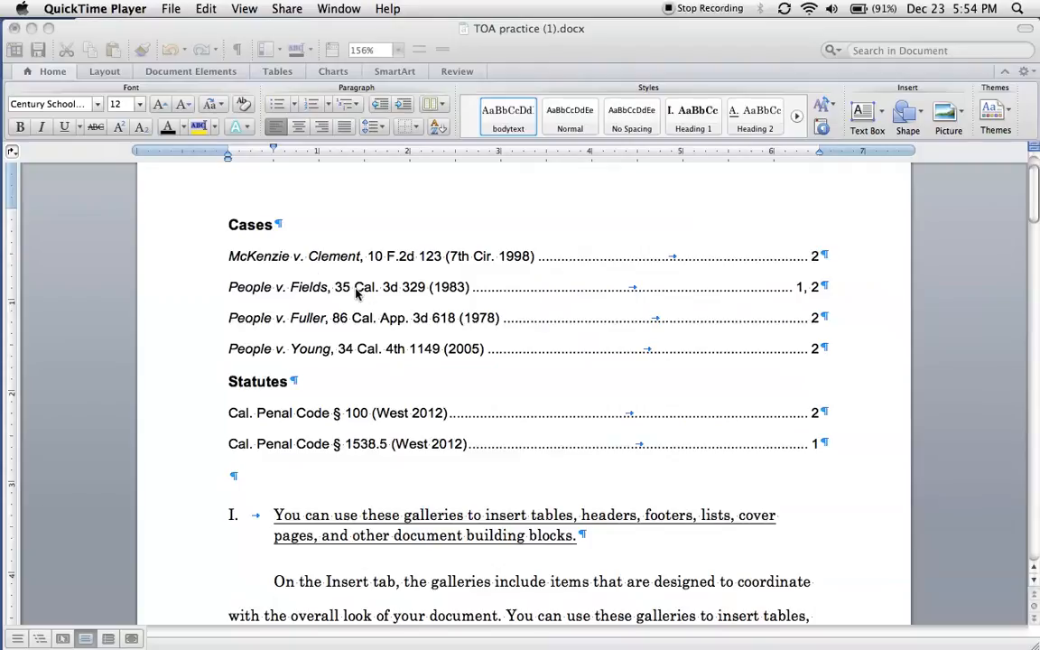
# - Apply Century Schoolbook directly to the selected Table of Authorities text
pyautogui.scroll(-3)
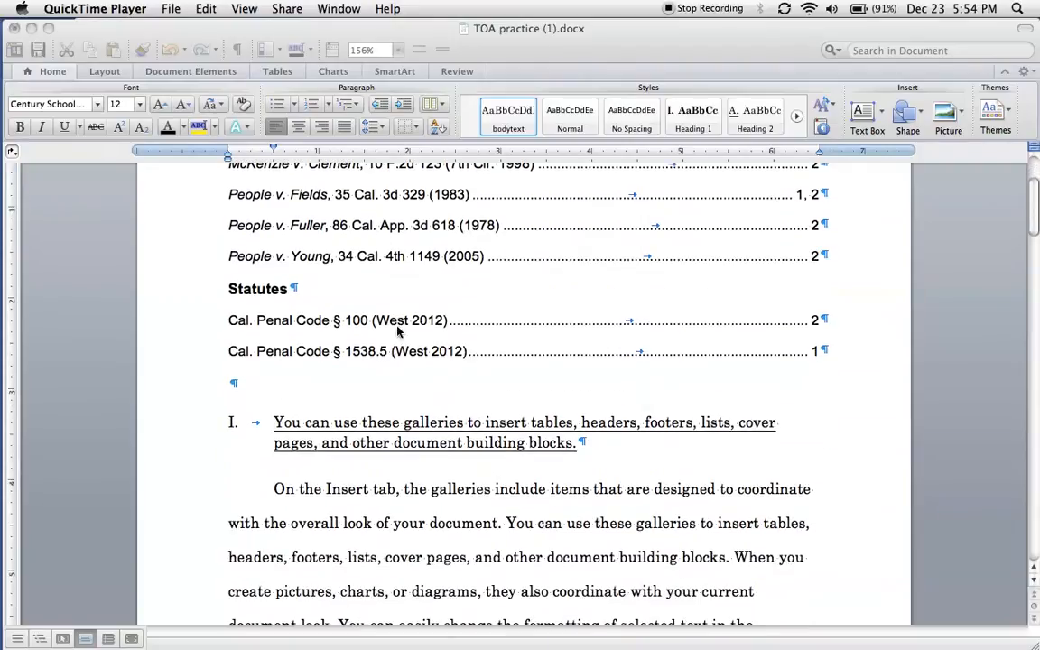
pyautogui.scroll(3)
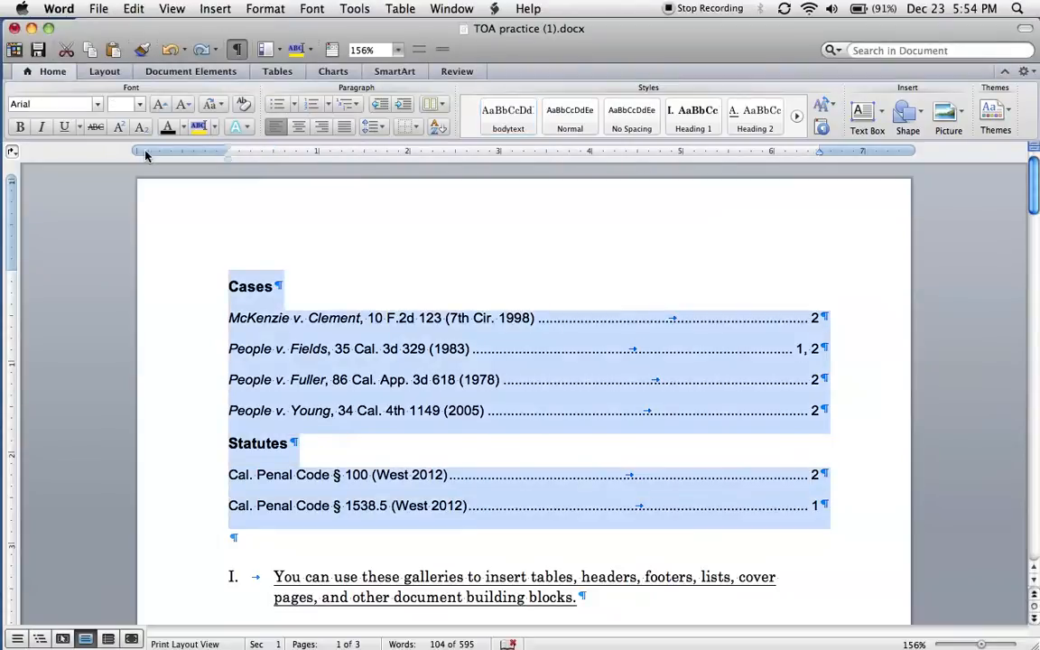
pyautogui.click(50, 103)
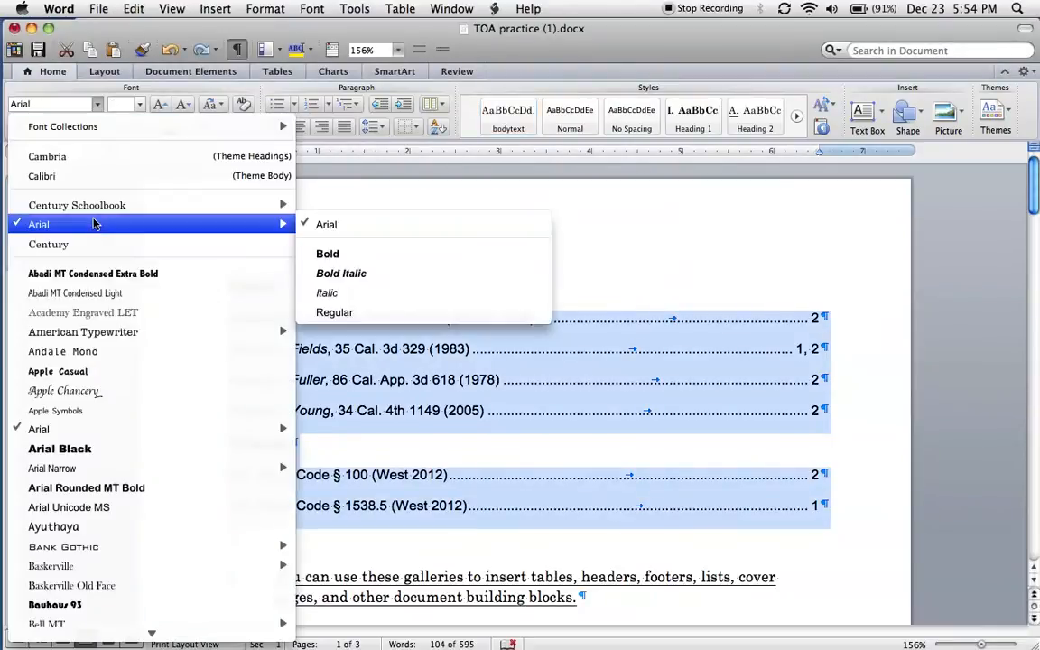
pyautogui.click(76, 206)
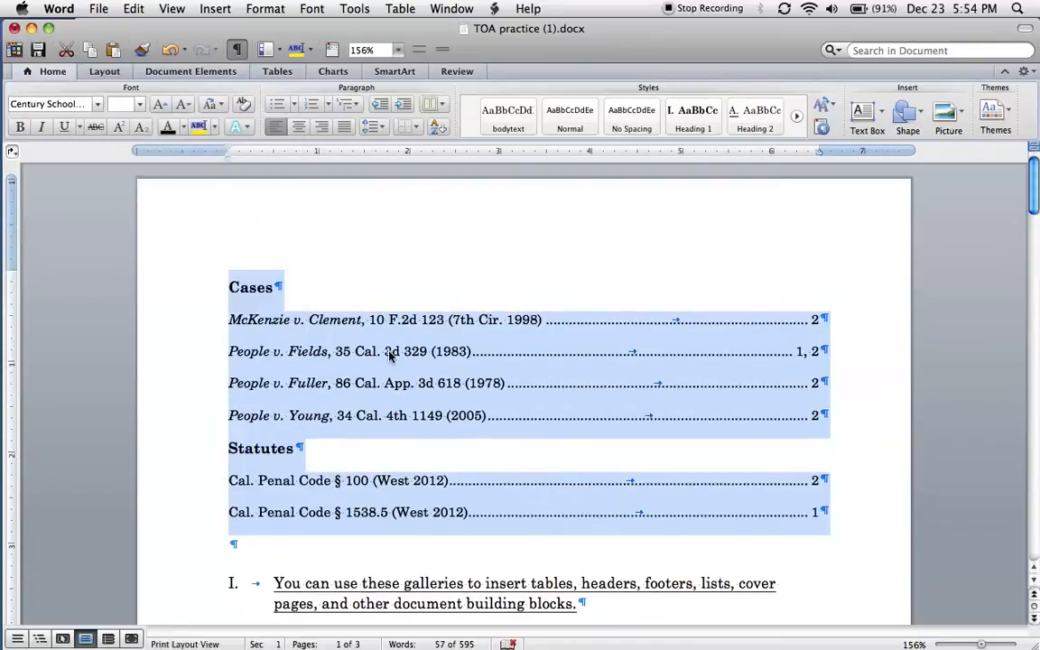
# - Update the Table of Authorities field, which reverts the entries to Arial
pyautogui.rightClick(388, 352)
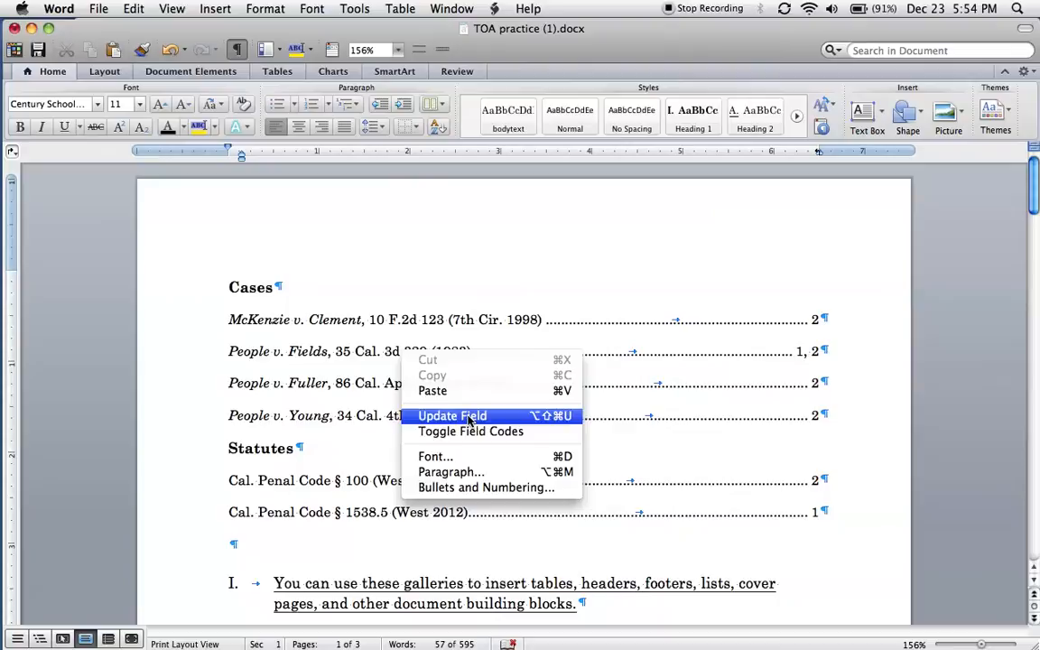
pyautogui.click(452, 415)
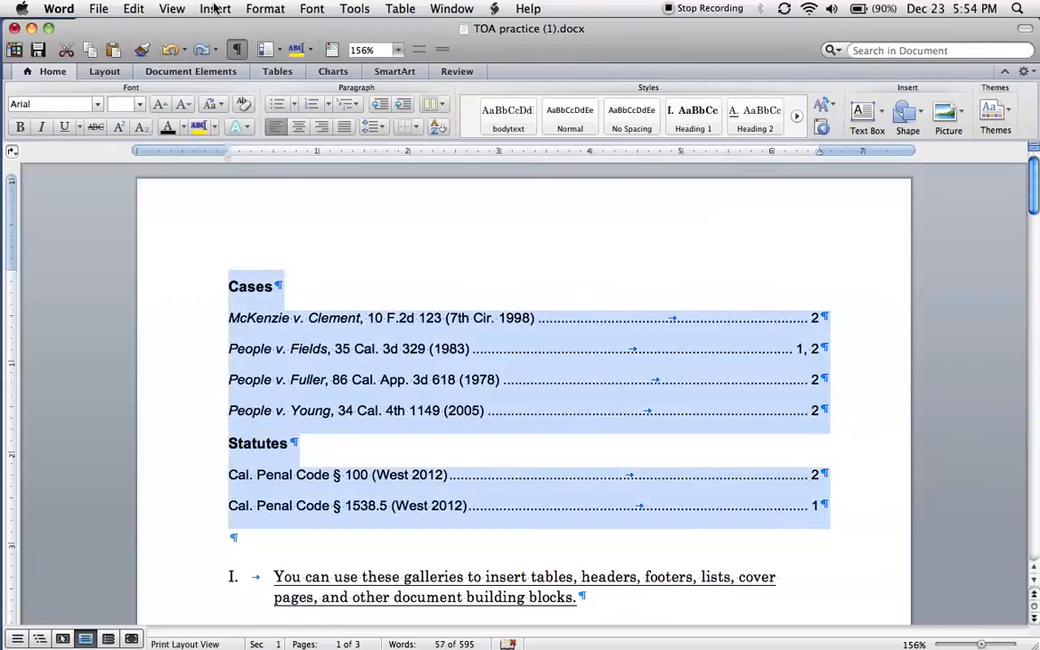
# - Reach the Table of Authorities style list via Insert > Index and Tables > Modify
pyautogui.click(215, 7)
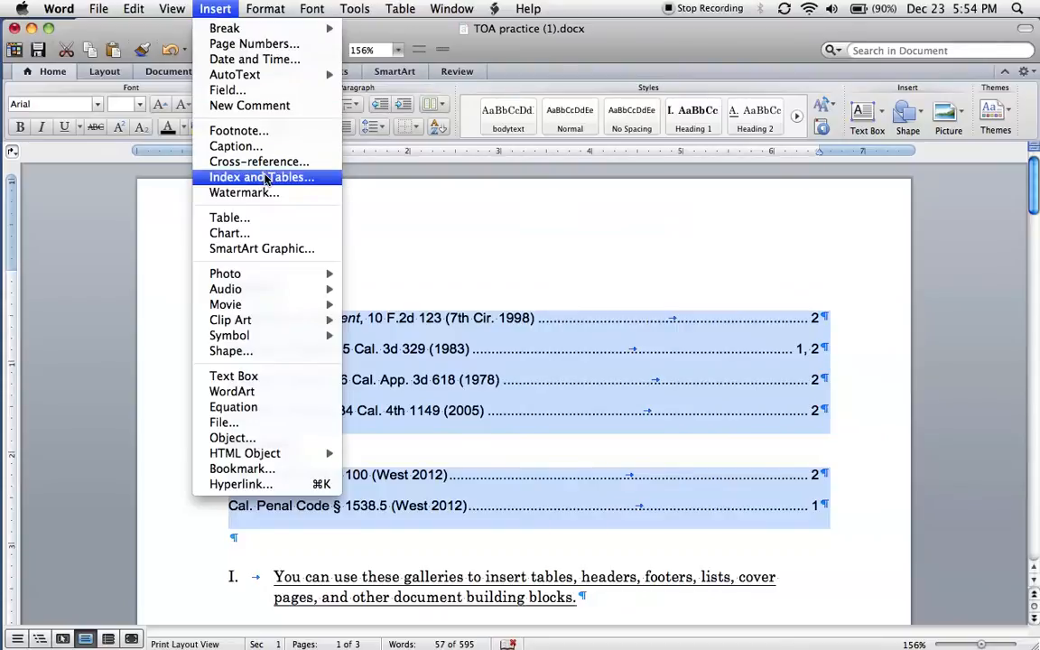
pyautogui.click(260, 177)
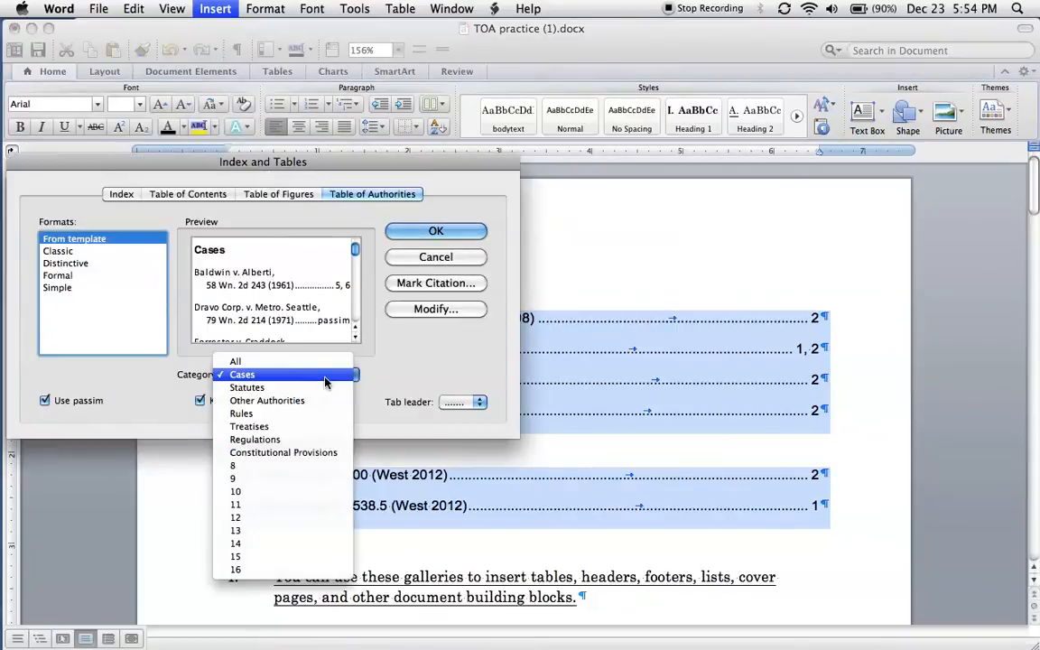
pyautogui.click(234, 361)
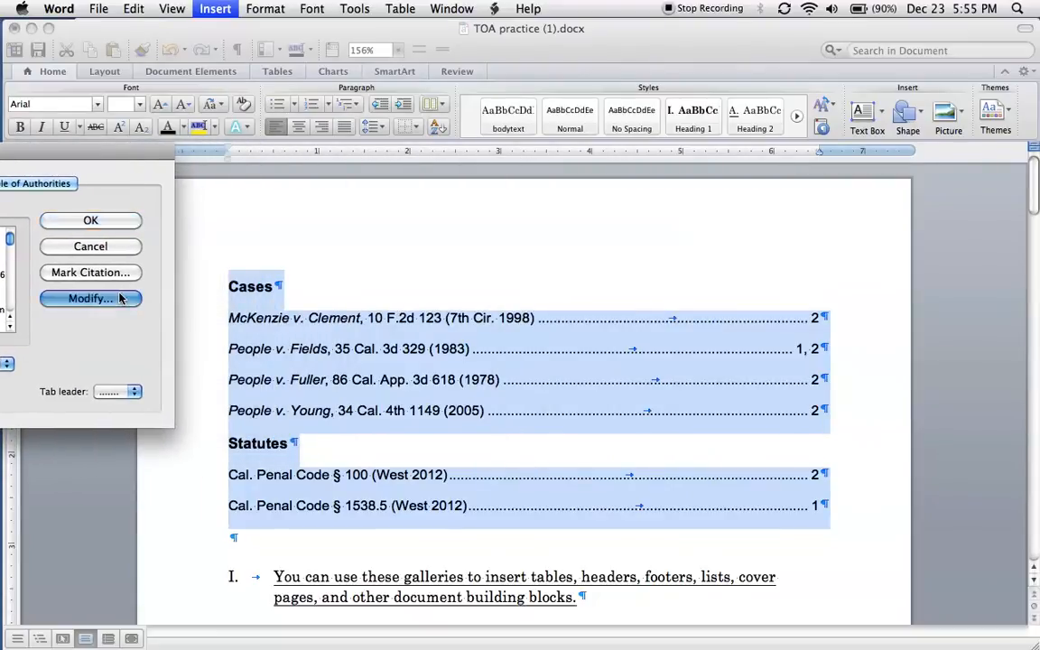
pyautogui.click(90, 298)
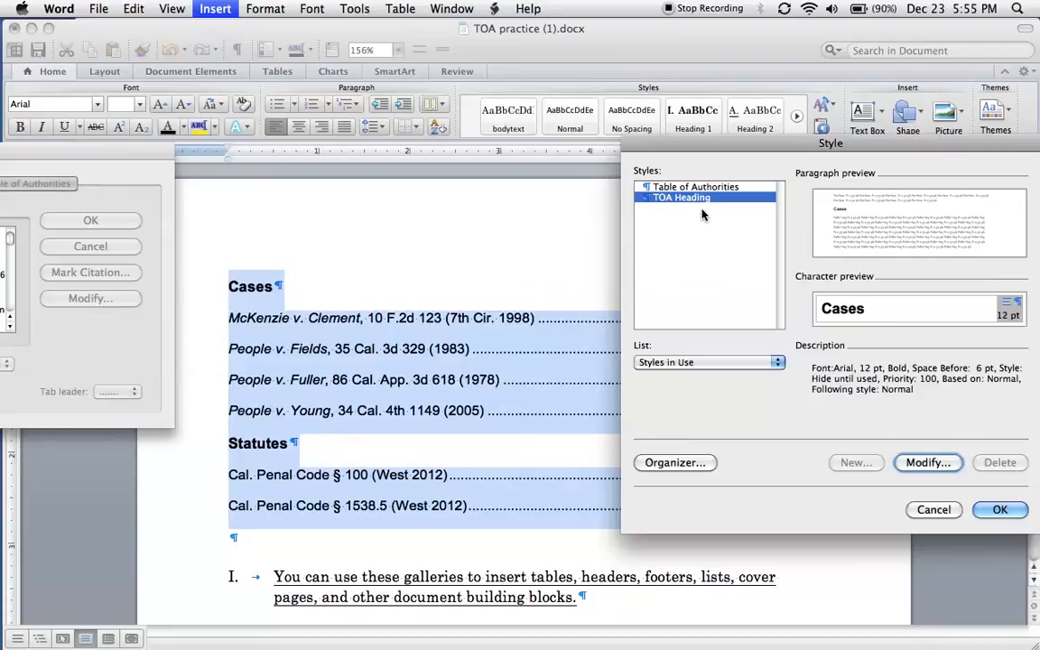
pyautogui.moveTo(732, 206)
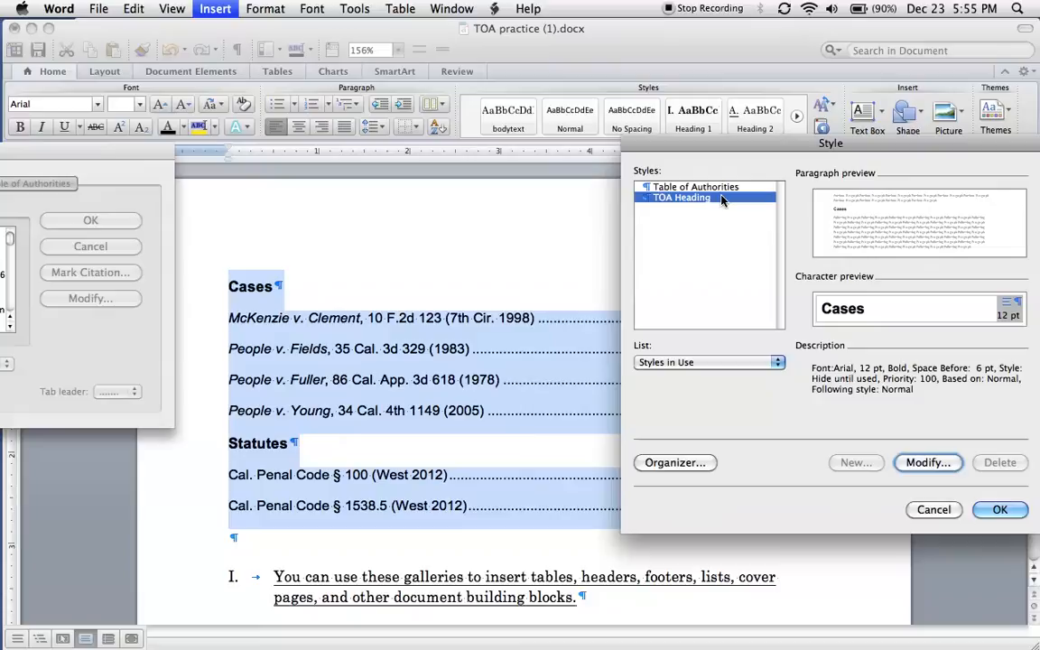
pyautogui.moveTo(936, 466)
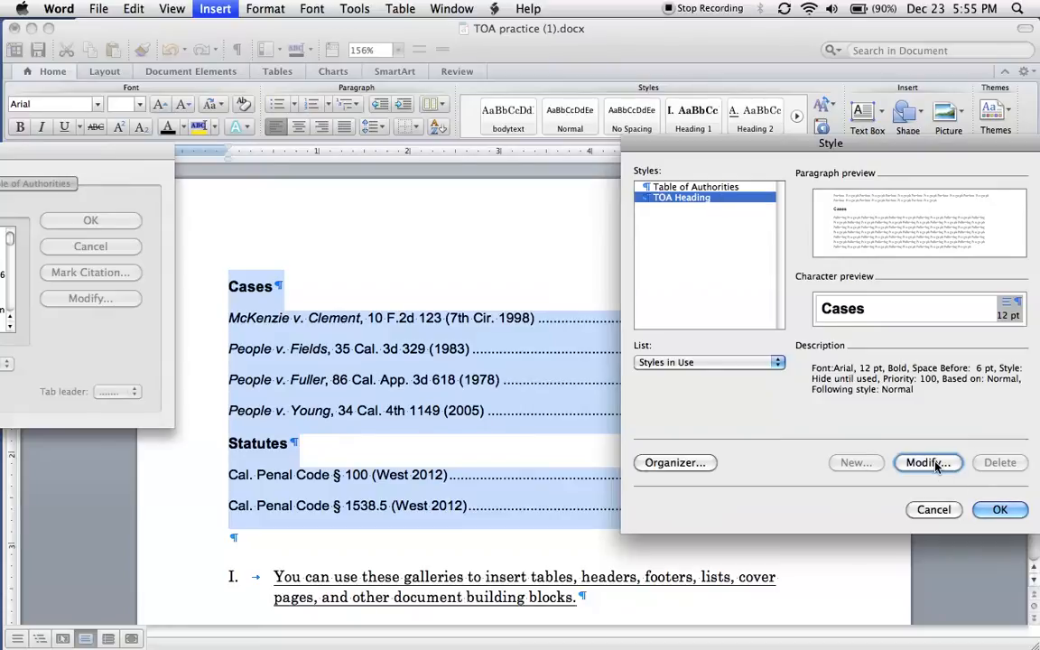
# - Begin modifying the TOA Heading style, currently Arial 12 pt bold
pyautogui.click(928, 462)
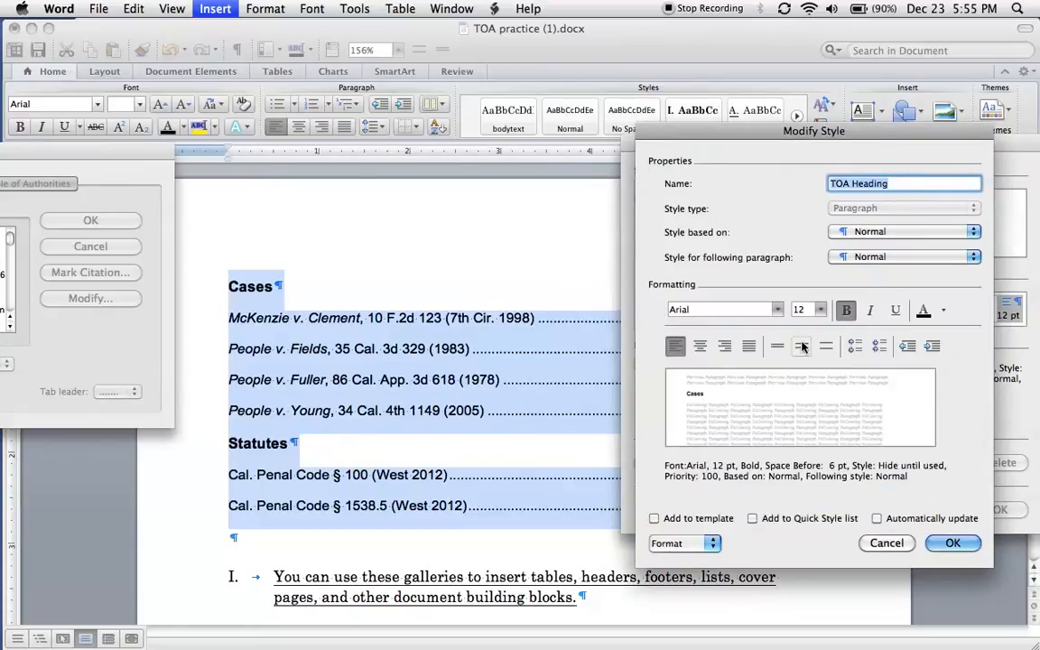
# - Make TOA Heading Century Schoolbook 12 pt bold, centered
pyautogui.click(777, 309)
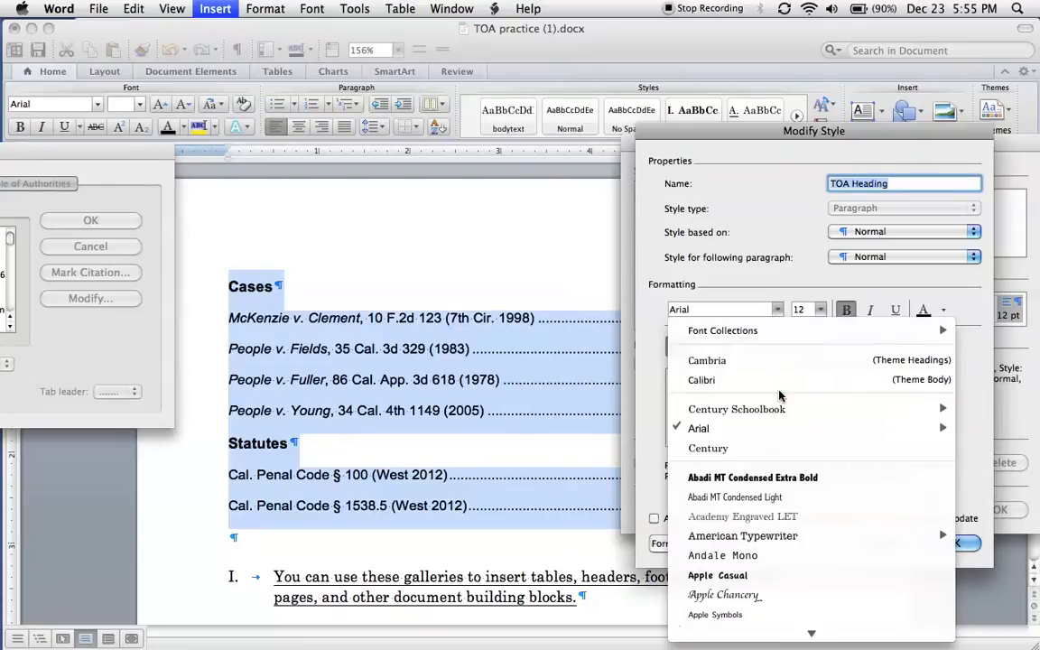
pyautogui.click(736, 409)
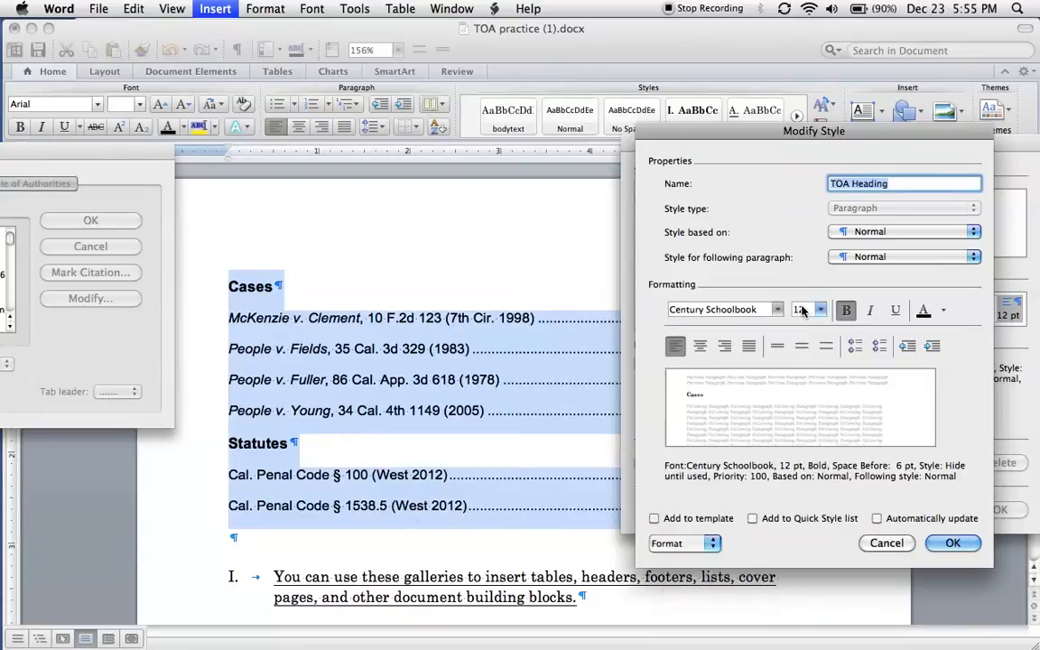
pyautogui.click(799, 309)
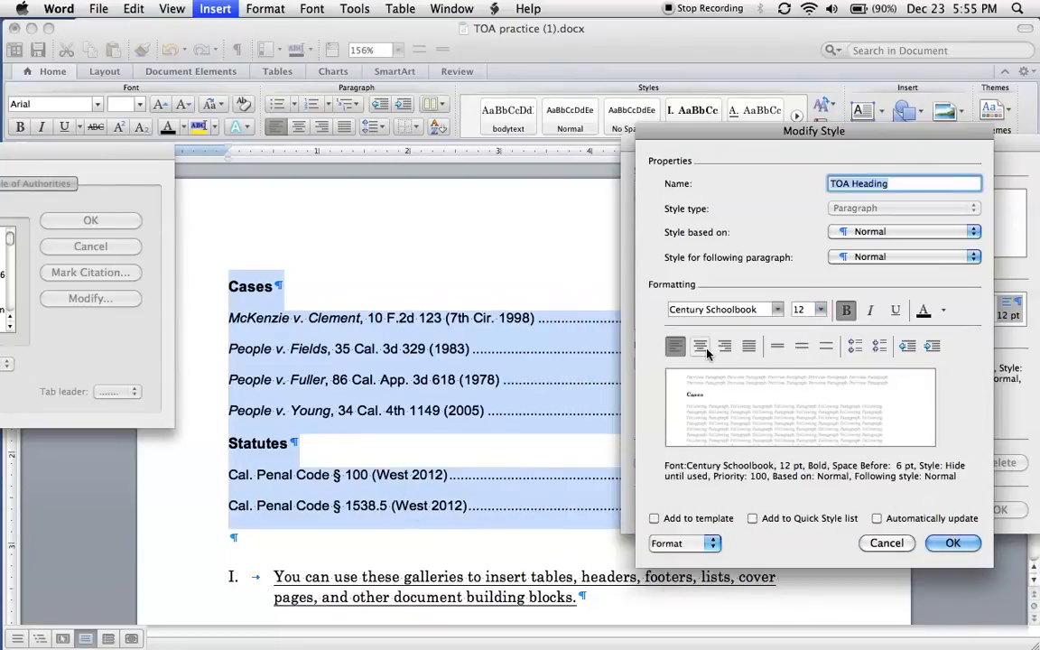
pyautogui.click(701, 346)
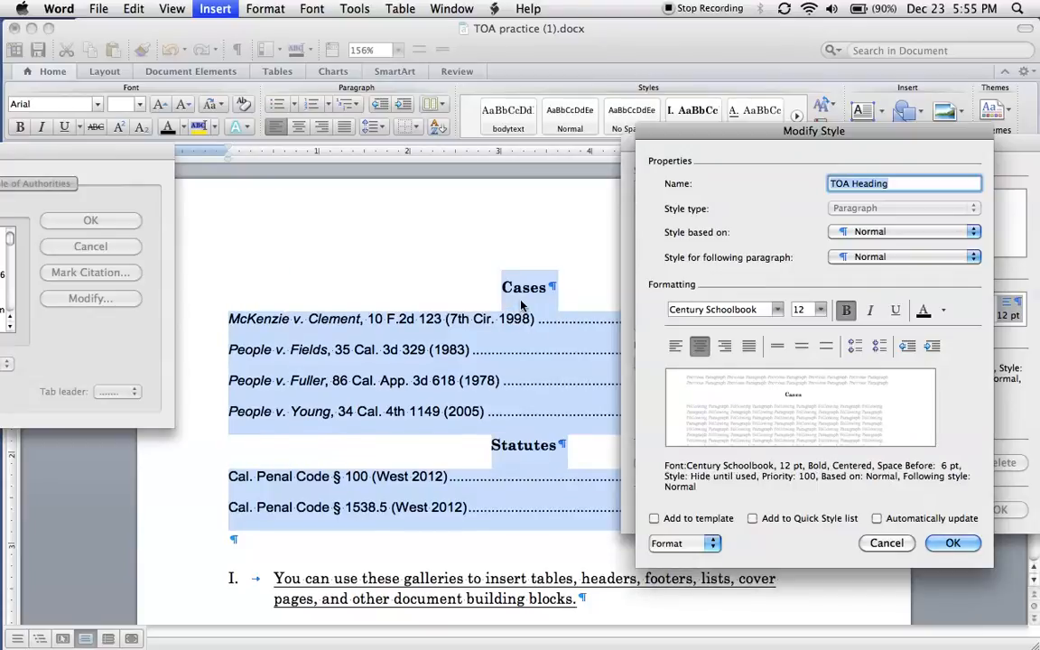
pyautogui.moveTo(523, 456)
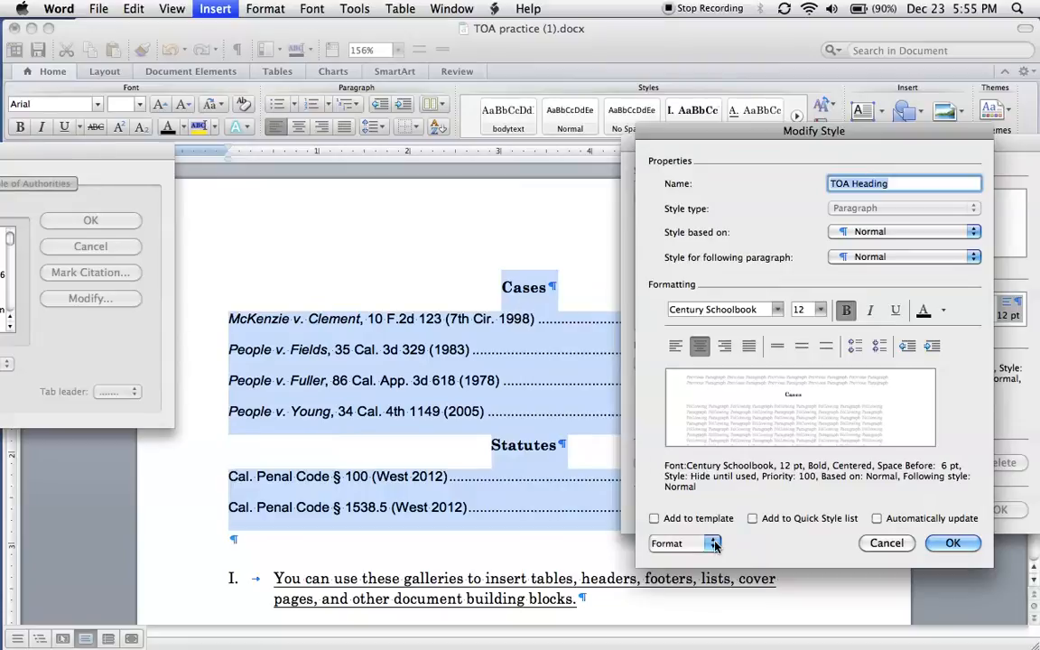
# - Give TOA Heading 12 pt spacing after and save the style changes
pyautogui.click(683, 542)
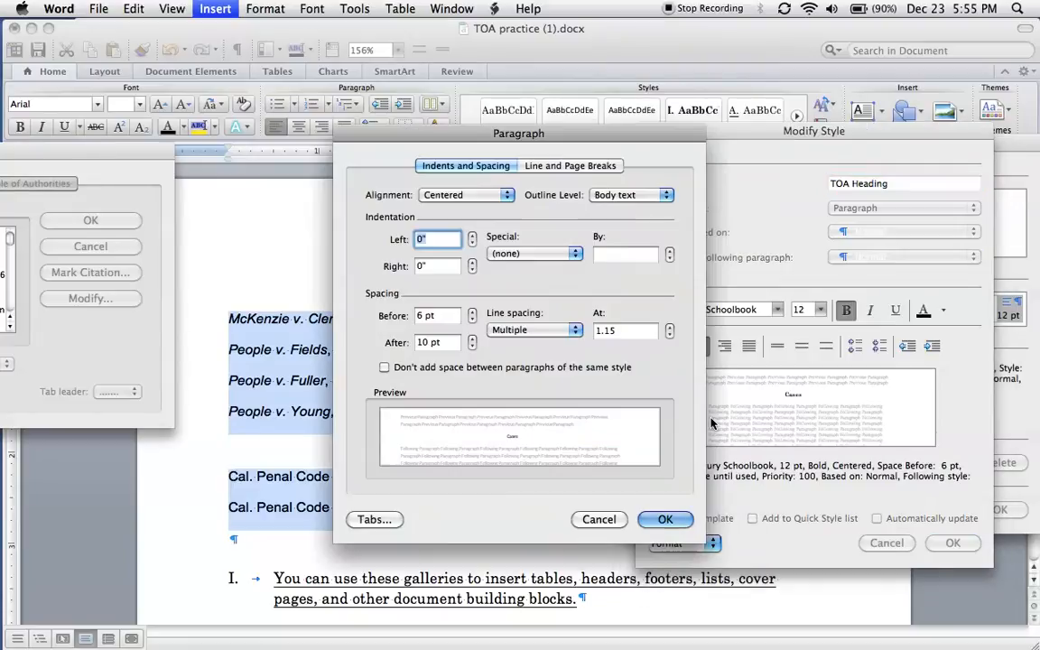
pyautogui.click(473, 337)
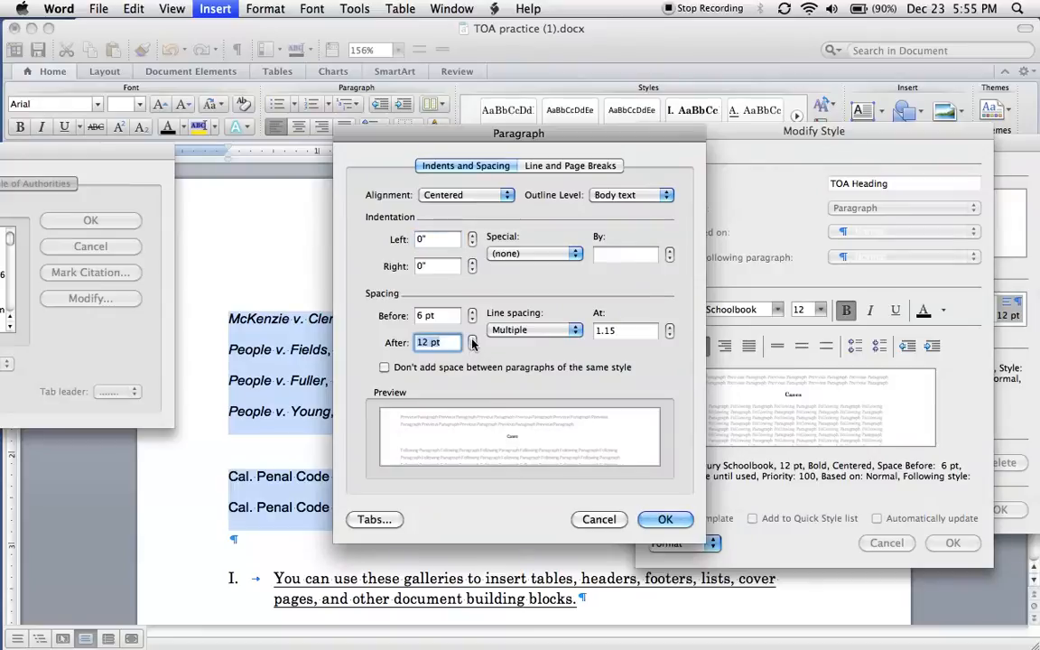
pyautogui.click(665, 520)
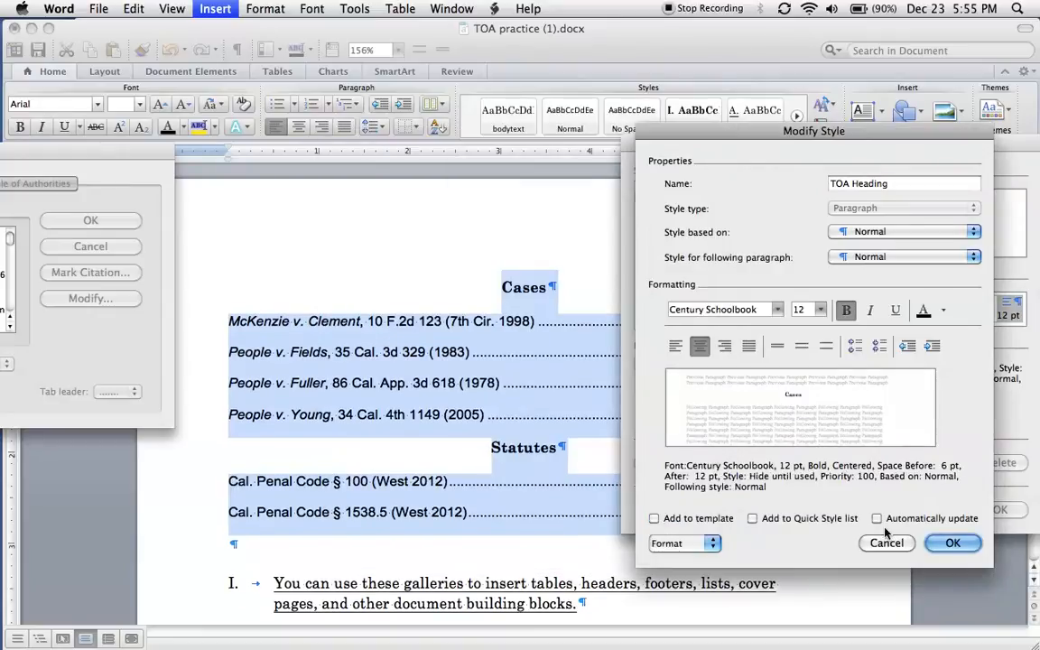
pyautogui.click(953, 542)
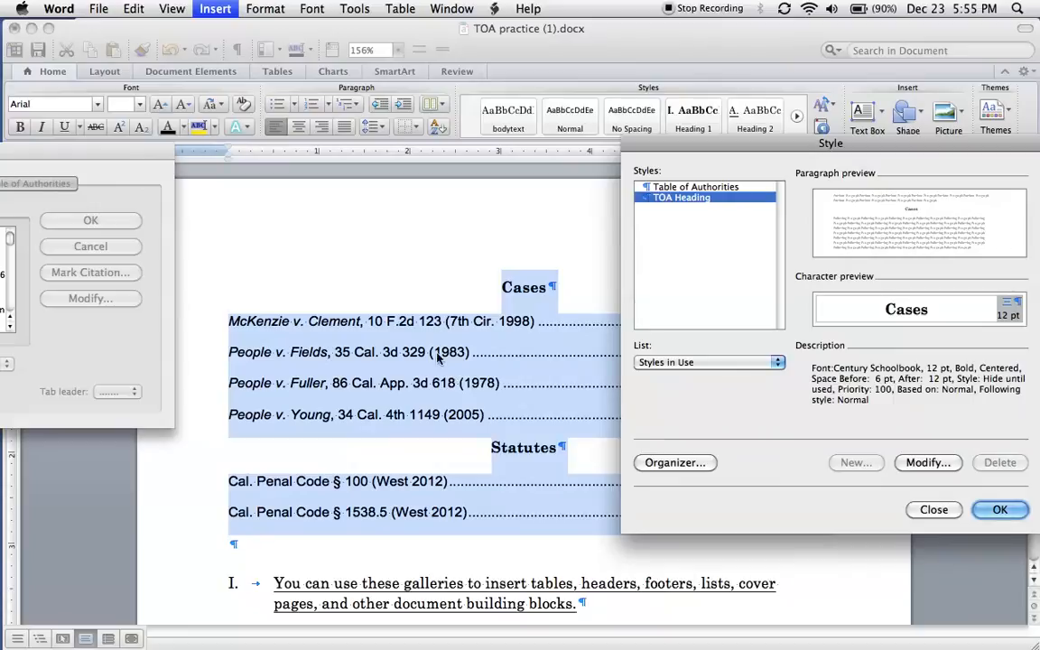
# - Set the Table of Authorities entry style to Century Schoolbook 12 pt
pyautogui.click(695, 186)
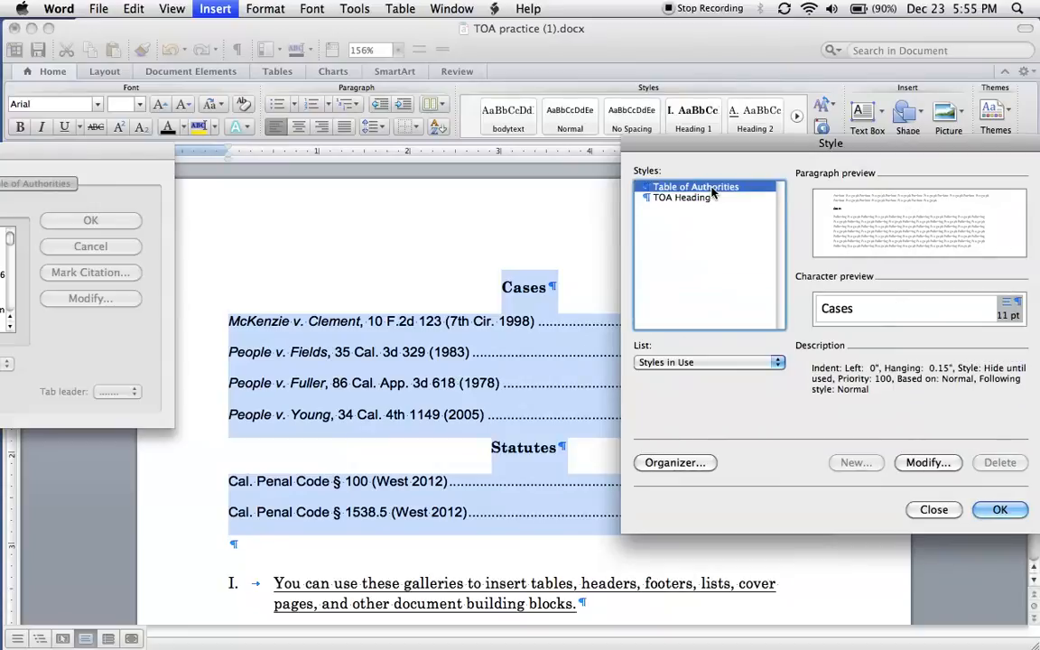
pyautogui.click(928, 462)
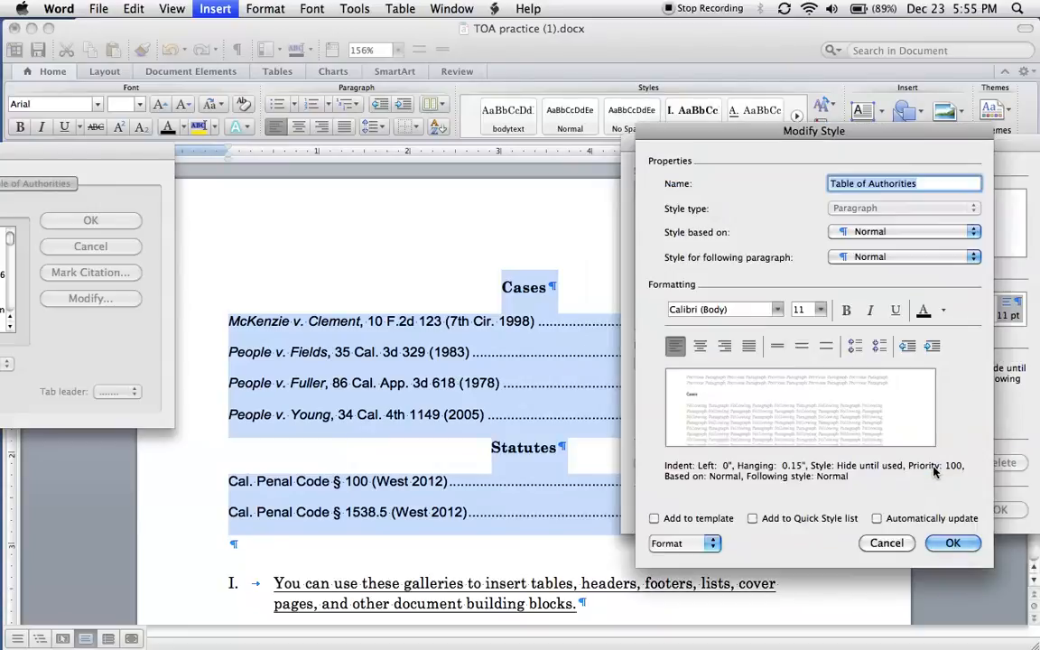
pyautogui.click(777, 309)
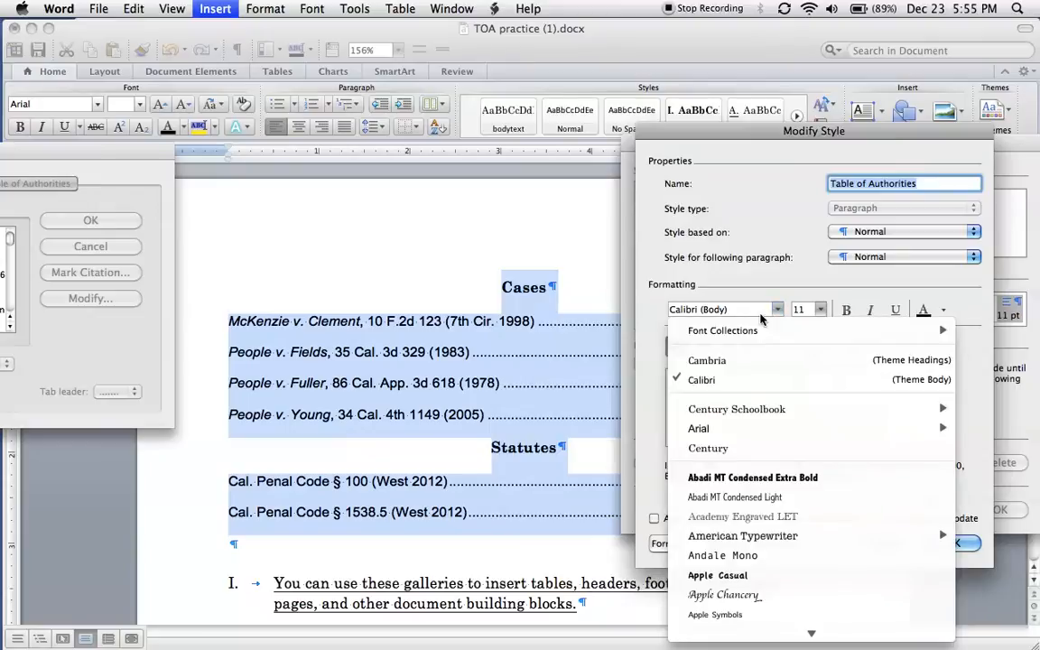
pyautogui.click(736, 408)
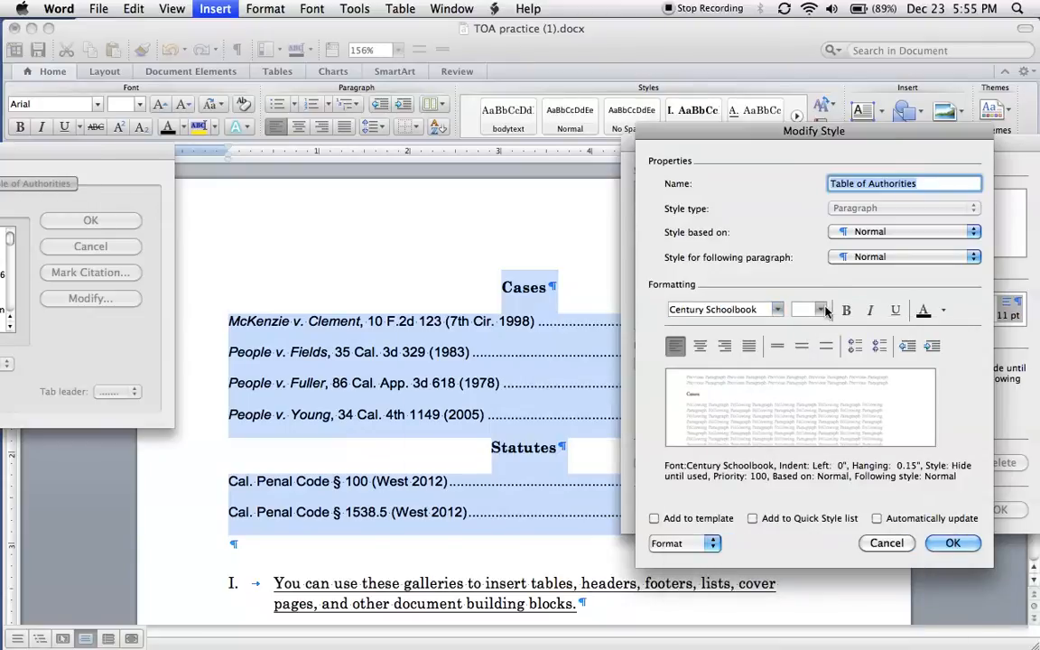
pyautogui.click(798, 311)
pyautogui.write('12')
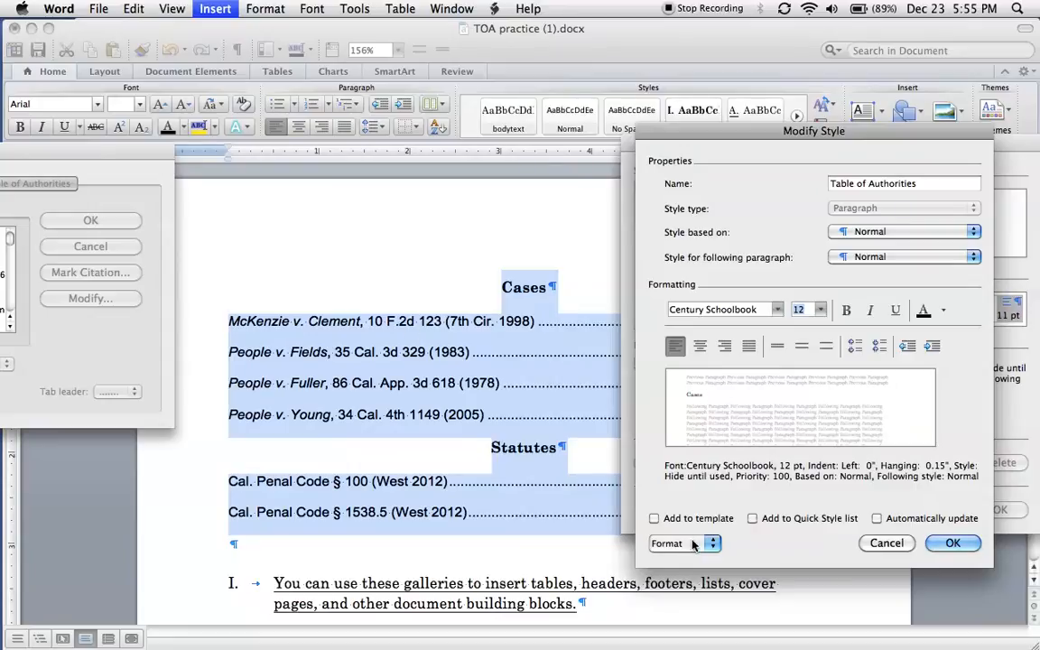
# - Give the Table of Authorities entry style 18 pt spacing after each entry
pyautogui.click(685, 542)
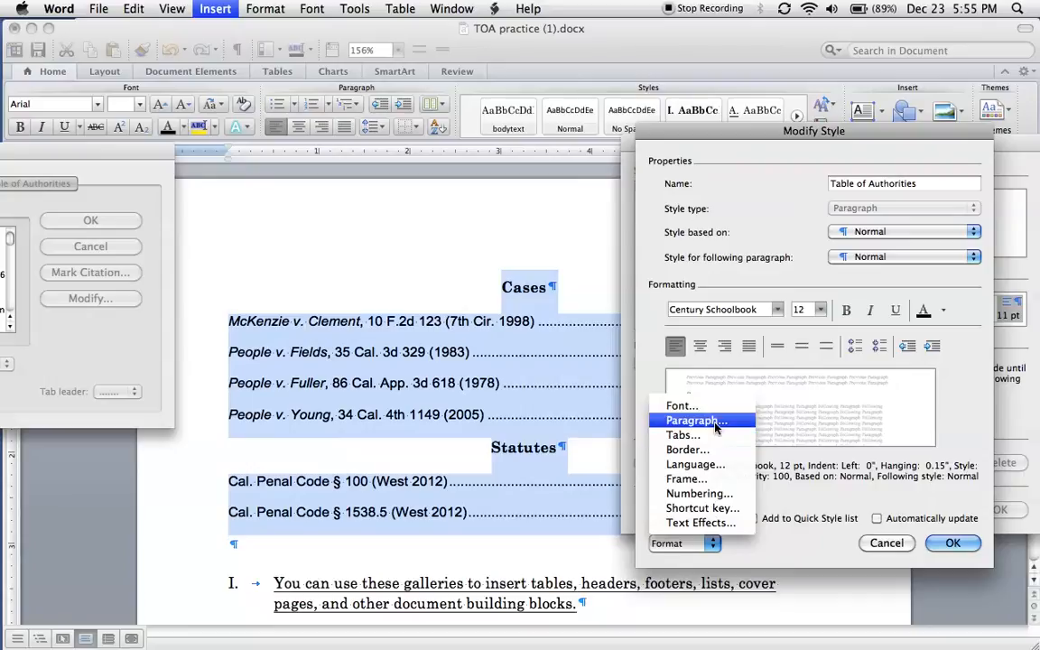
pyautogui.click(695, 421)
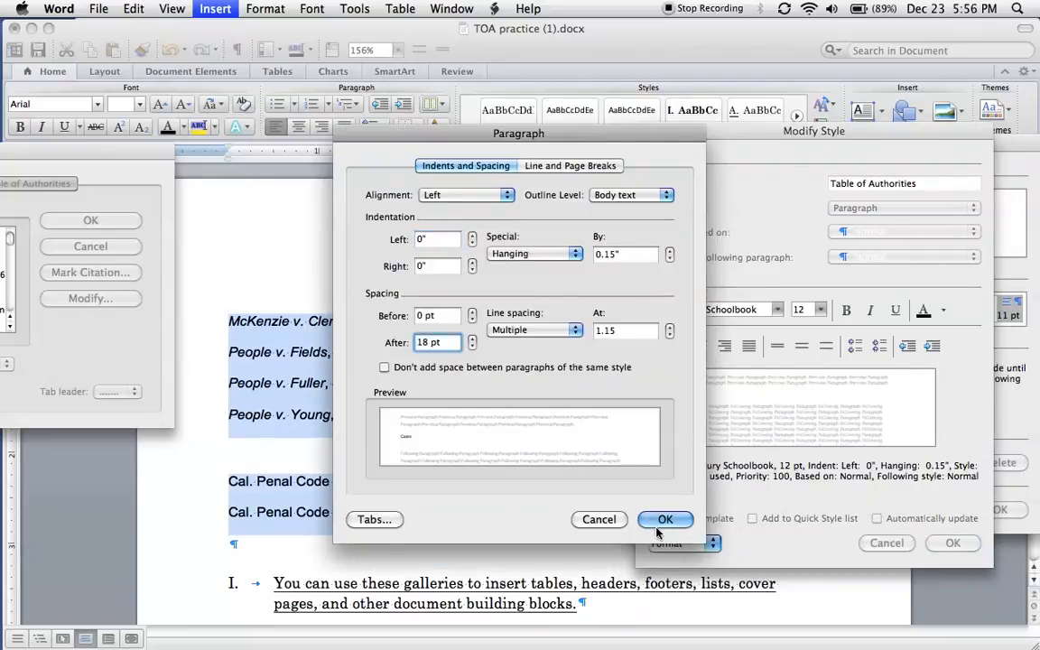
pyautogui.click(665, 520)
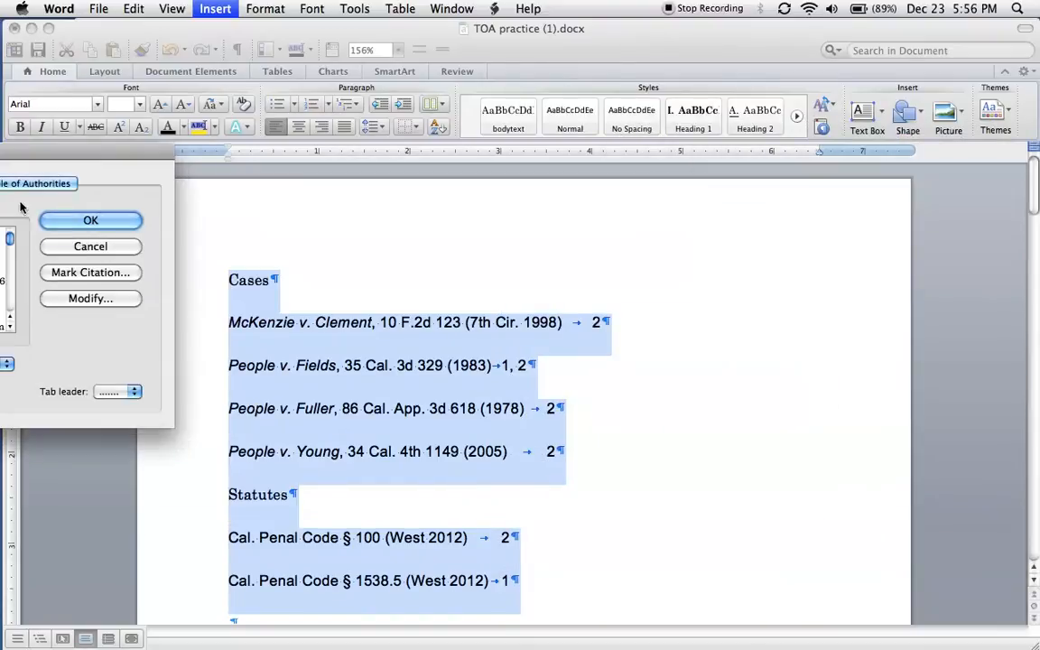
# - Confirm the settings and update the field, keeping the Century Schoolbook formatting
pyautogui.click(90, 221)
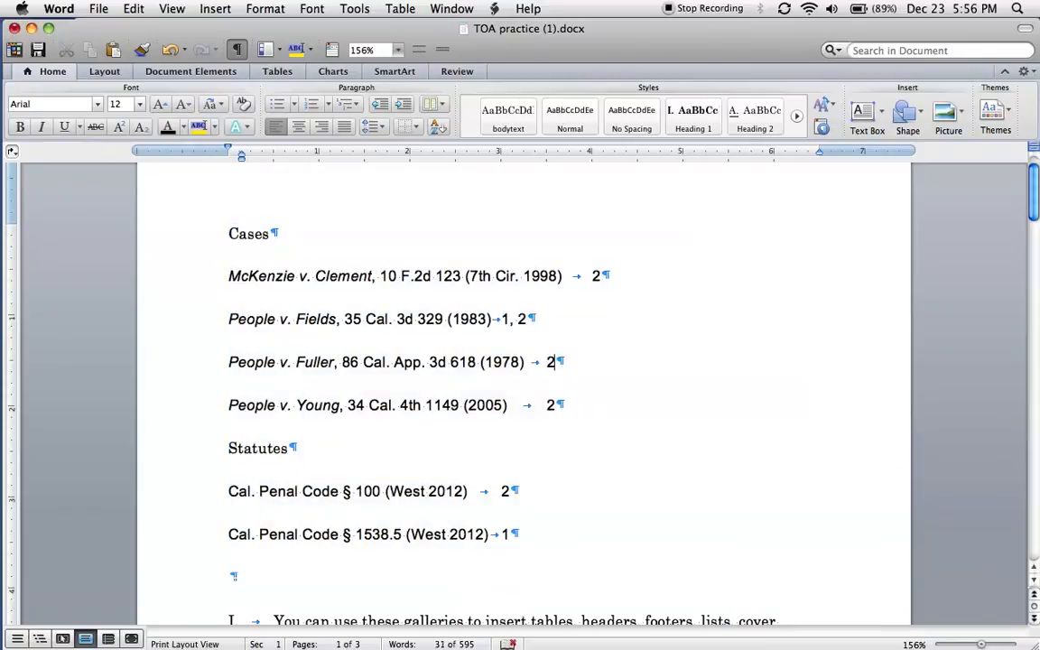
pyautogui.rightClick(451, 361)
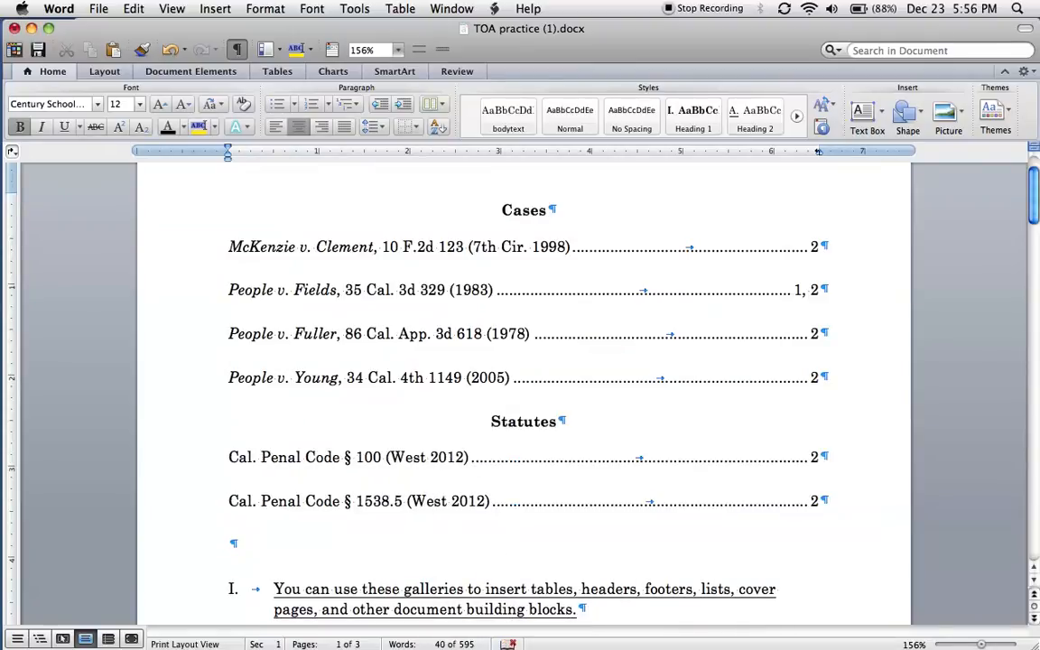
pyautogui.scroll(3)
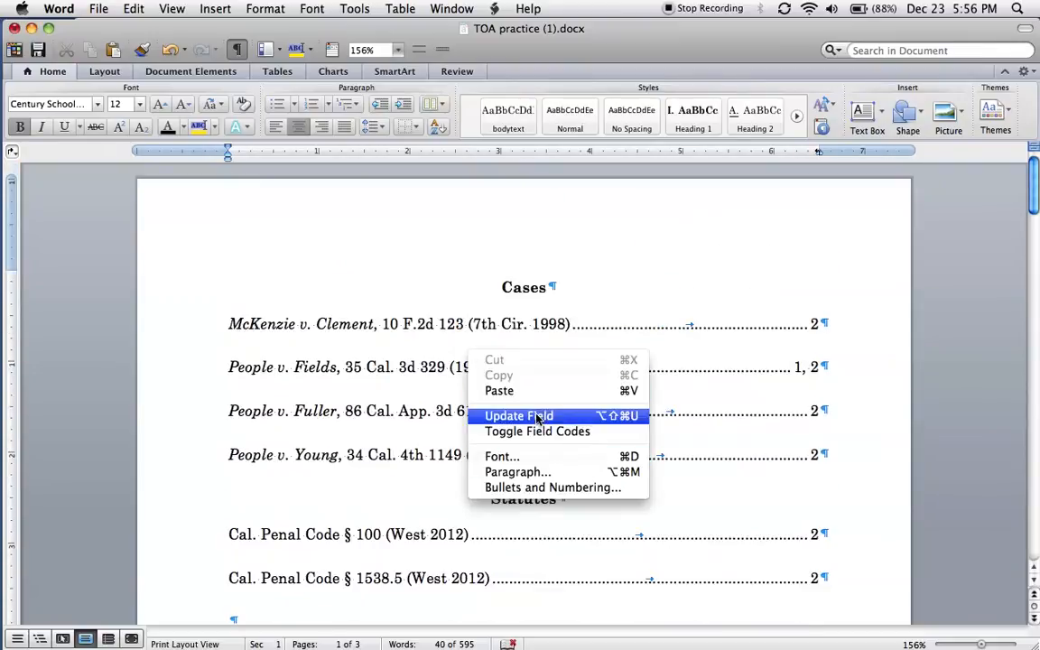
pyautogui.click(518, 415)
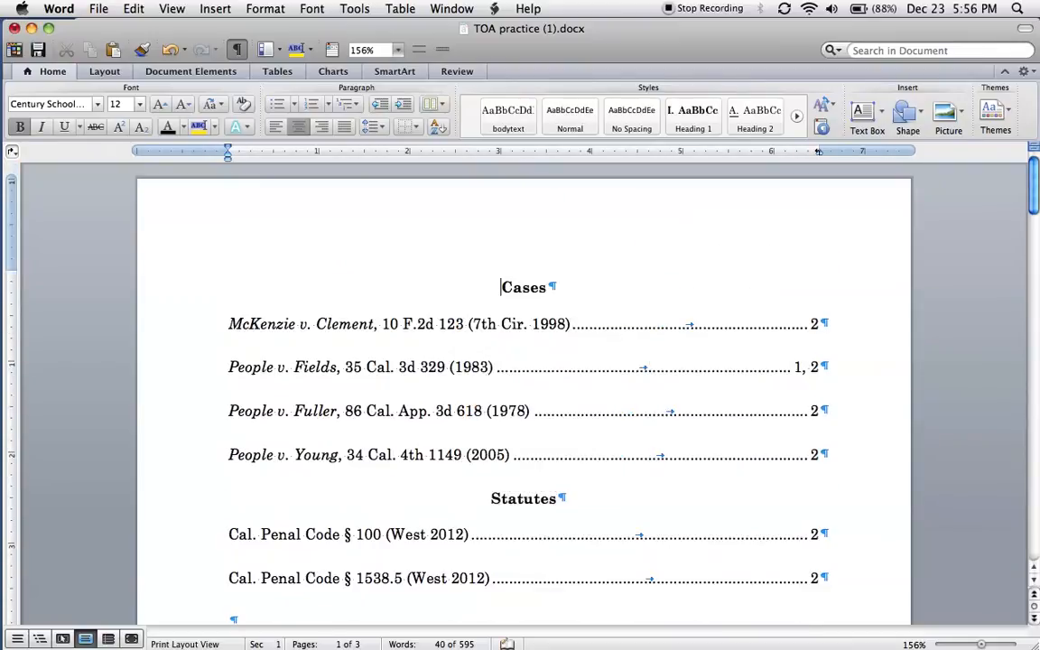